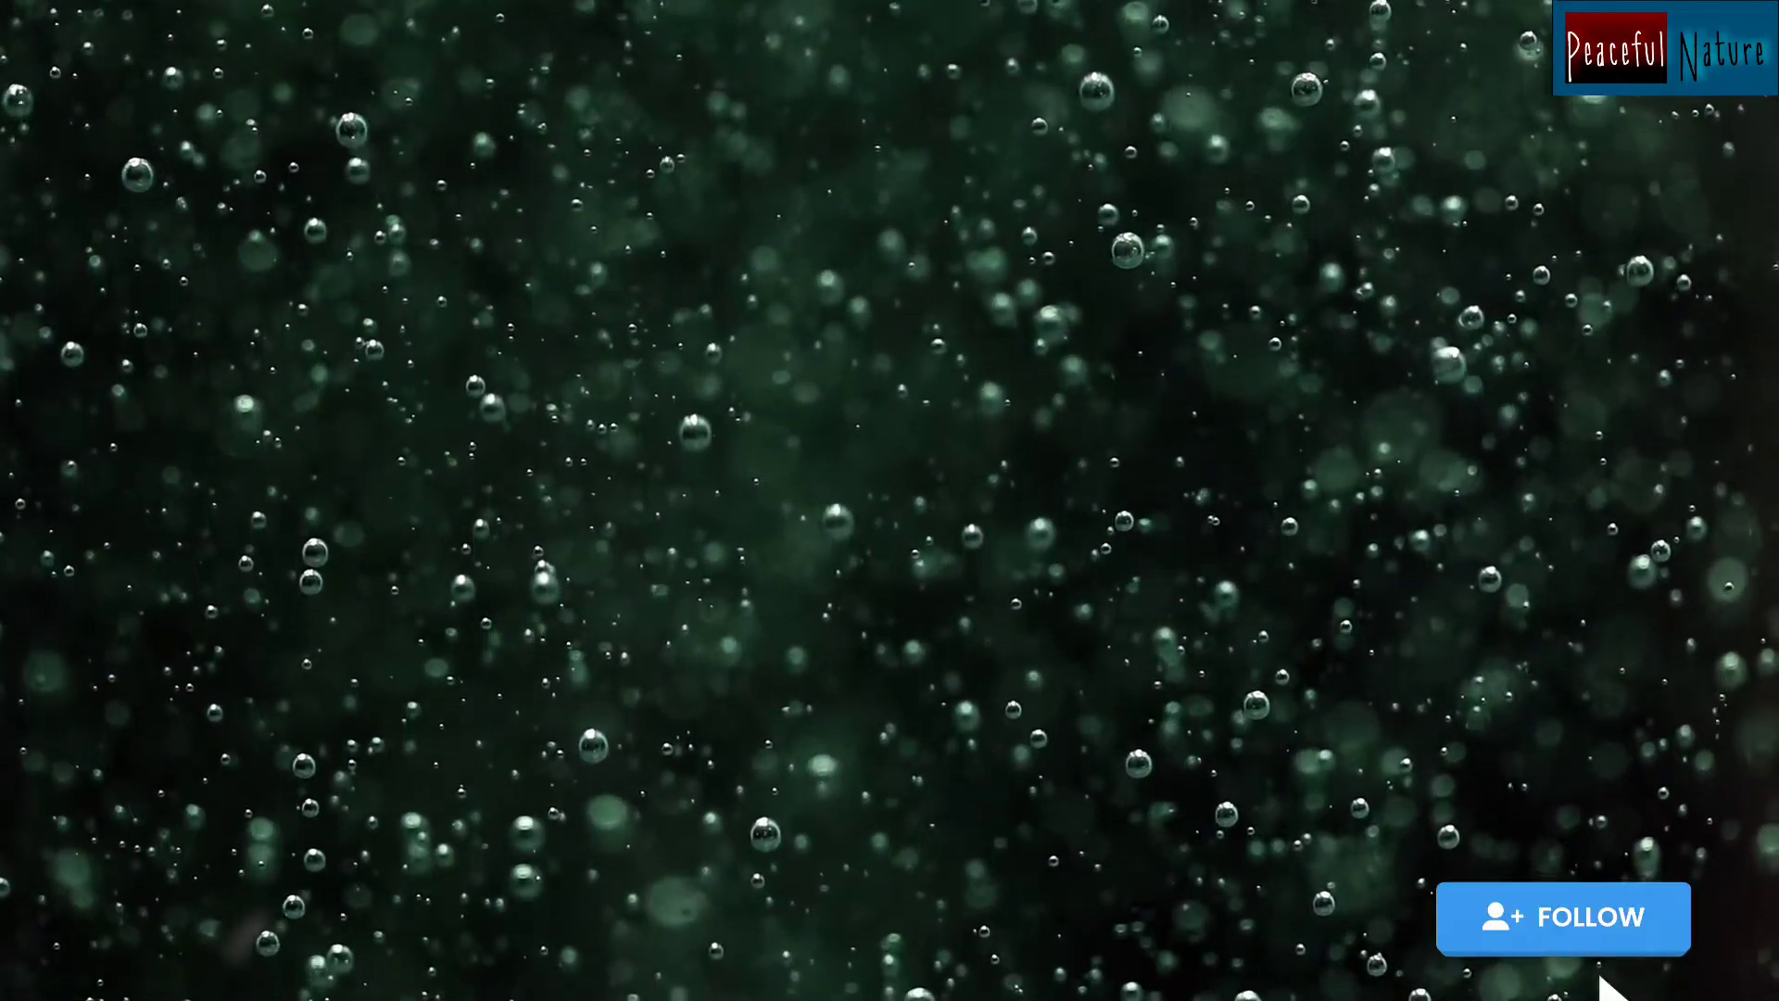
{"action": "left_click", "coordinate": [1564, 917]}
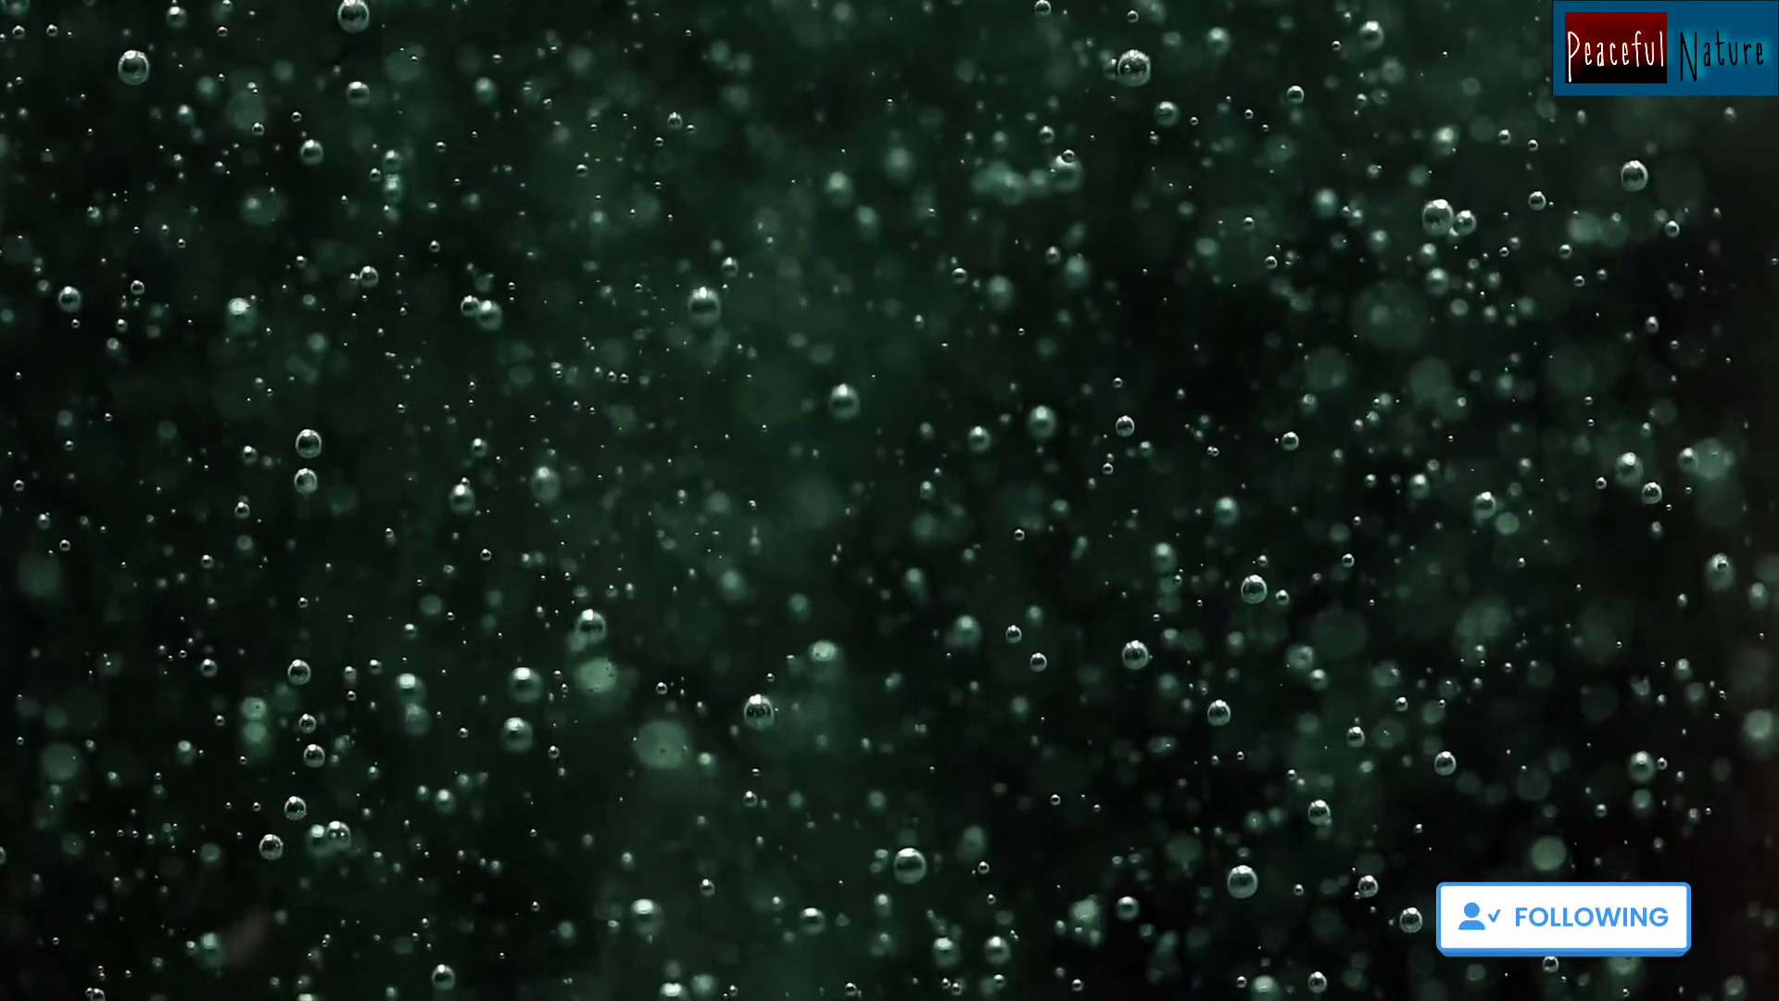